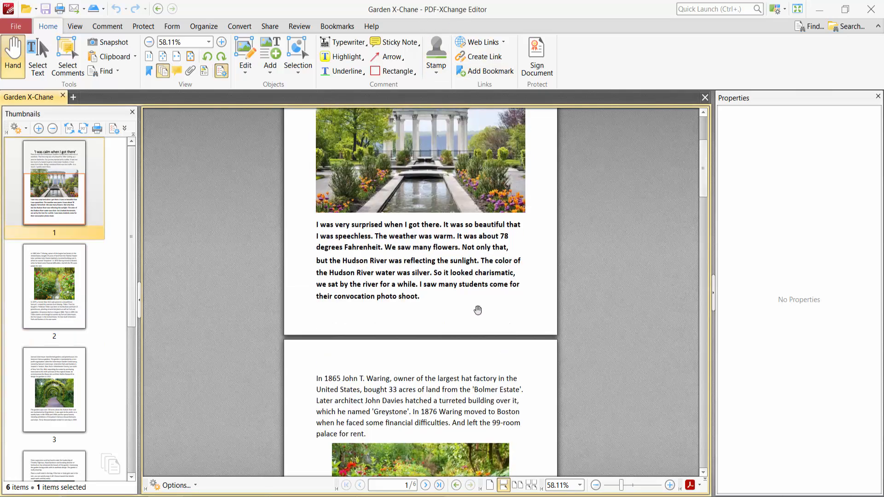
pyautogui.moveTo(475, 310)
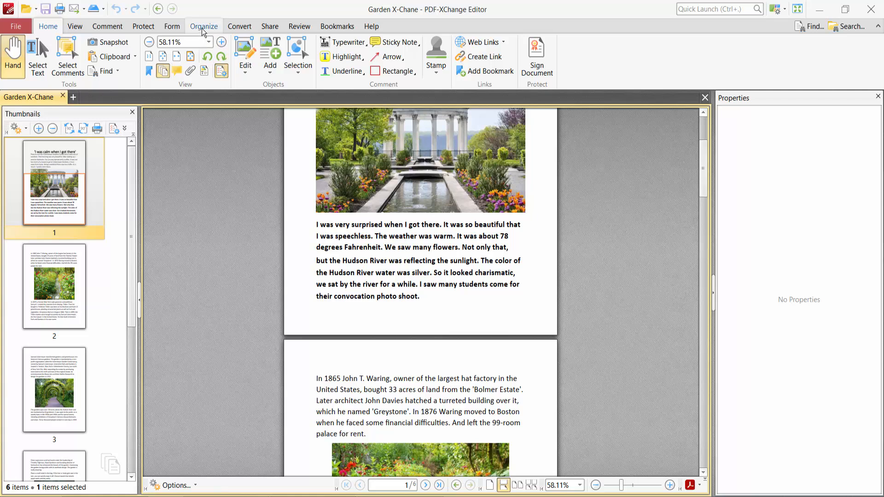
# Bring up Resize Pages from the Organize ribbon's Transform Pages group
pyautogui.click(204, 26)
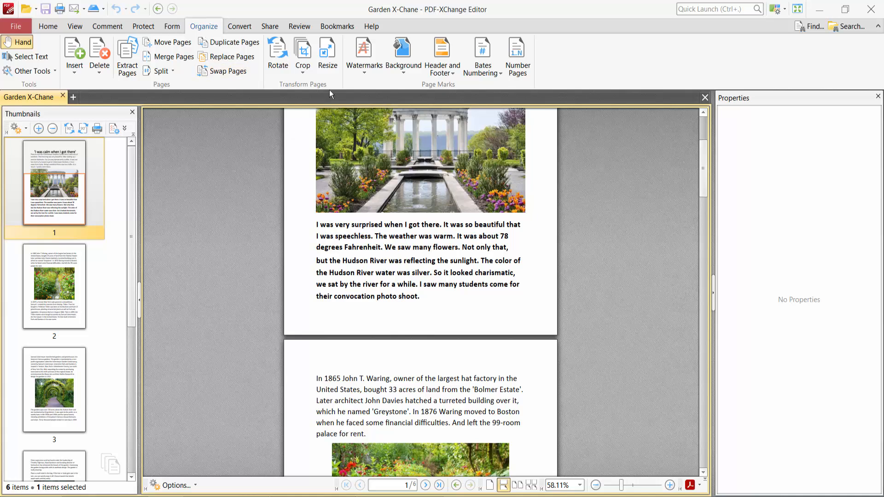
pyautogui.click(328, 51)
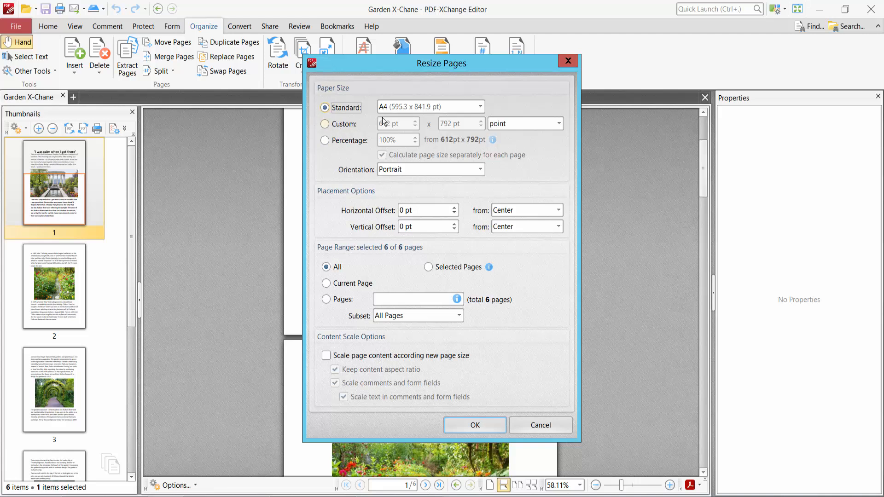
# Switch to a custom page size measured in inches
pyautogui.click(325, 124)
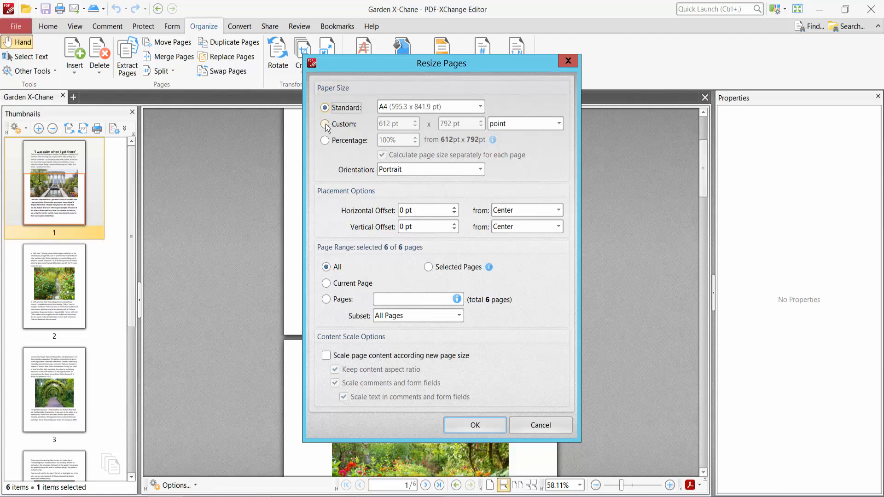
pyautogui.click(325, 123)
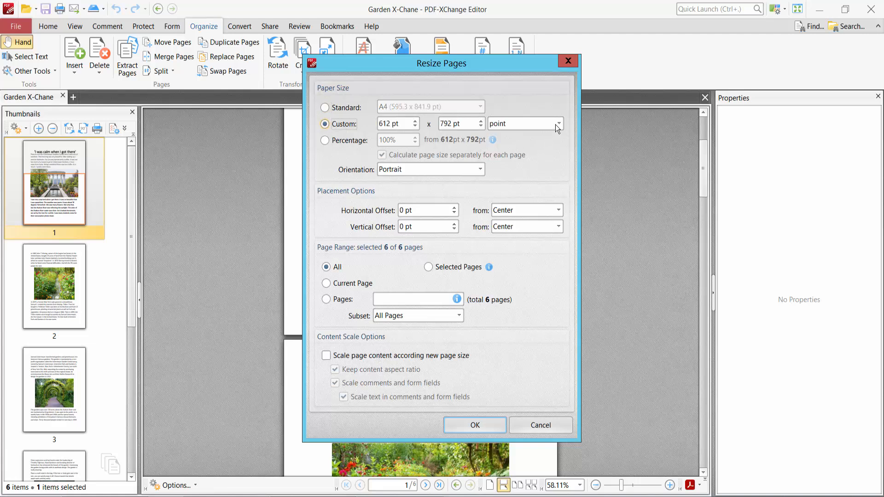
pyautogui.click(558, 123)
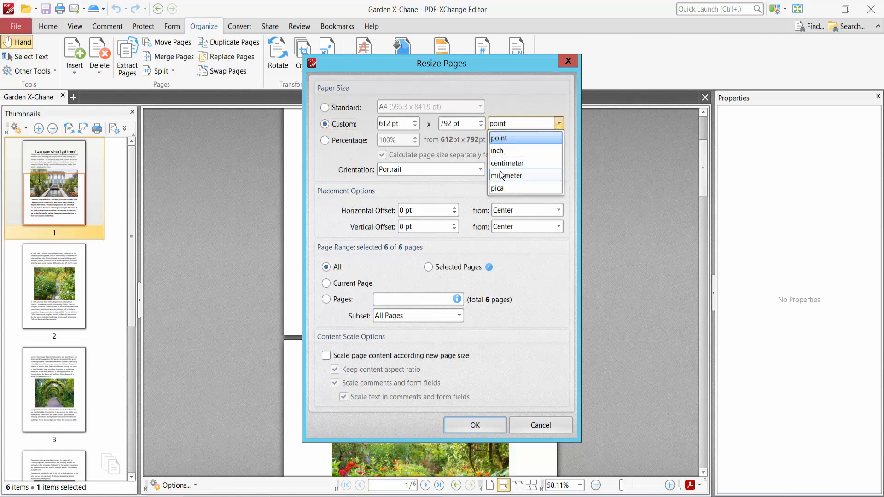
pyautogui.click(496, 150)
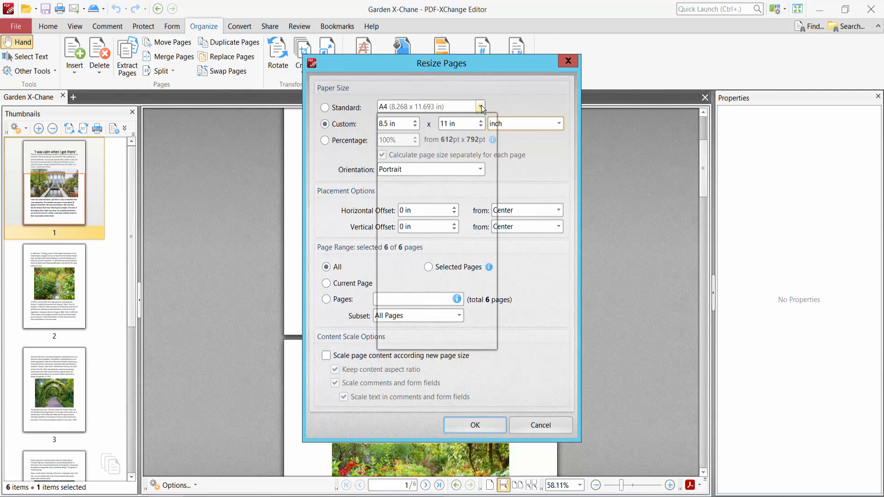
# Choose A3 from the standard paper sizes, then return to custom size
pyautogui.click(480, 107)
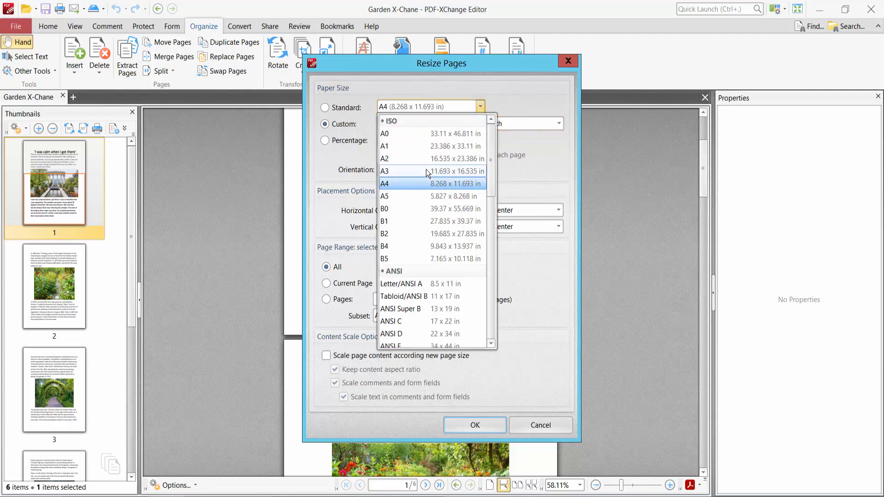
pyautogui.scroll(-3)
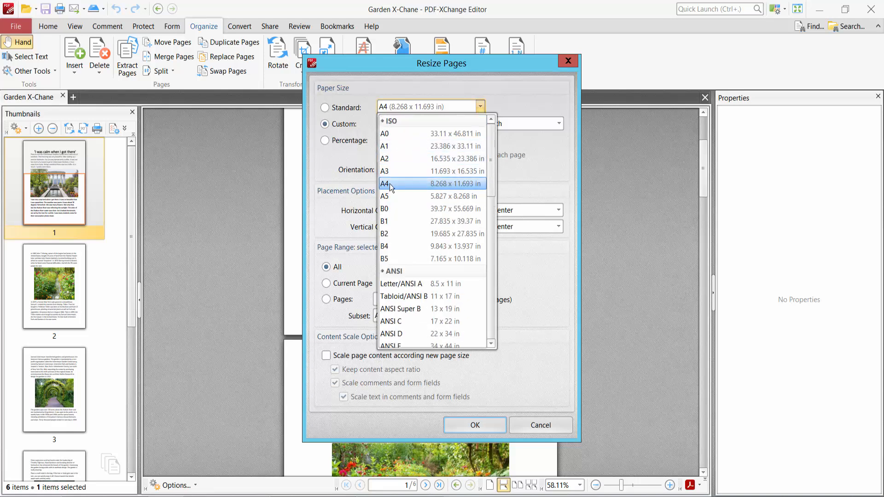
pyautogui.click(385, 172)
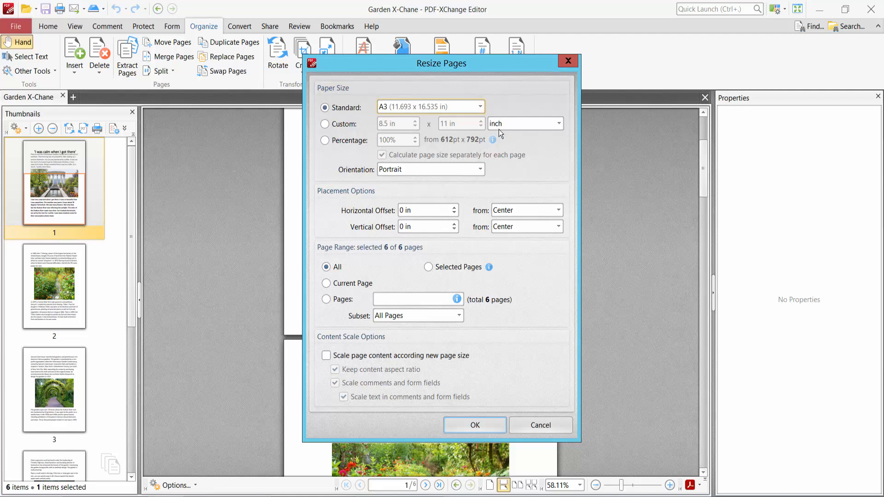
pyautogui.click(325, 123)
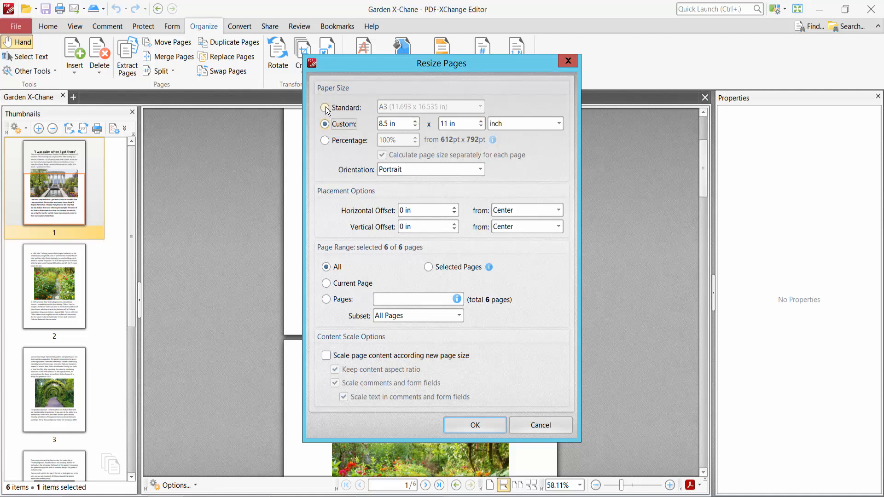
# Use the standard A3 paper size with Landscape orientation
pyautogui.click(325, 140)
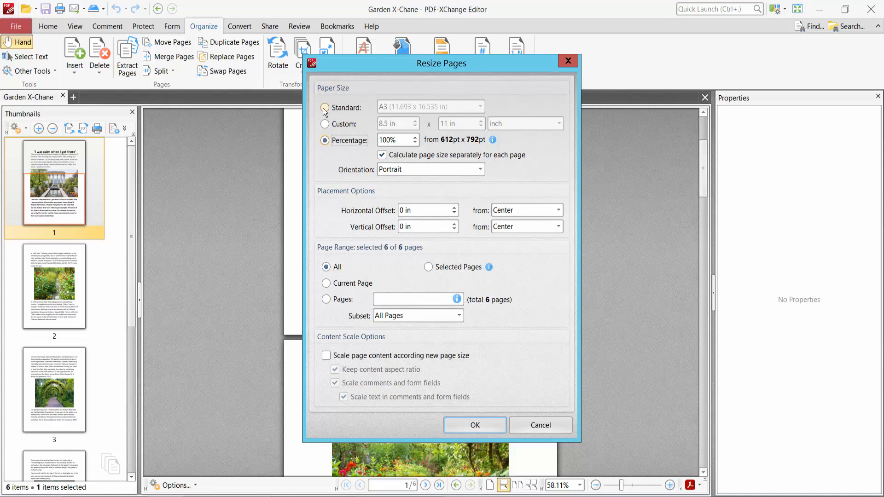
pyautogui.click(325, 108)
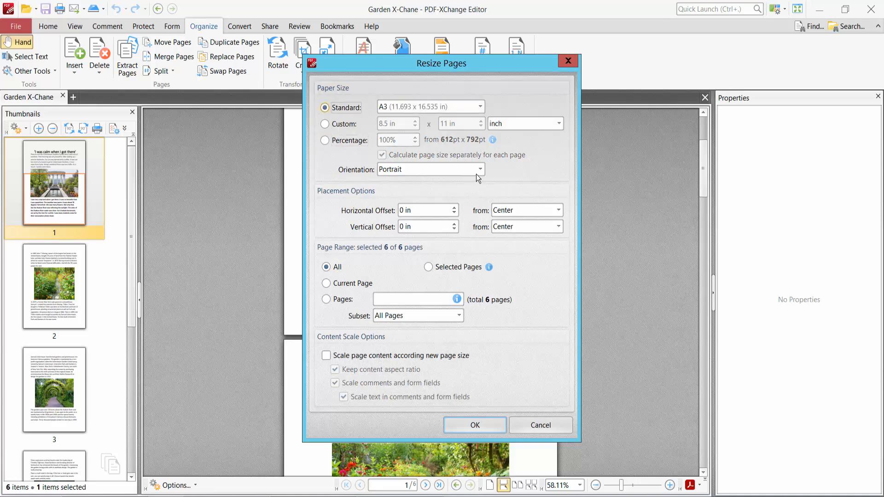
pyautogui.click(480, 170)
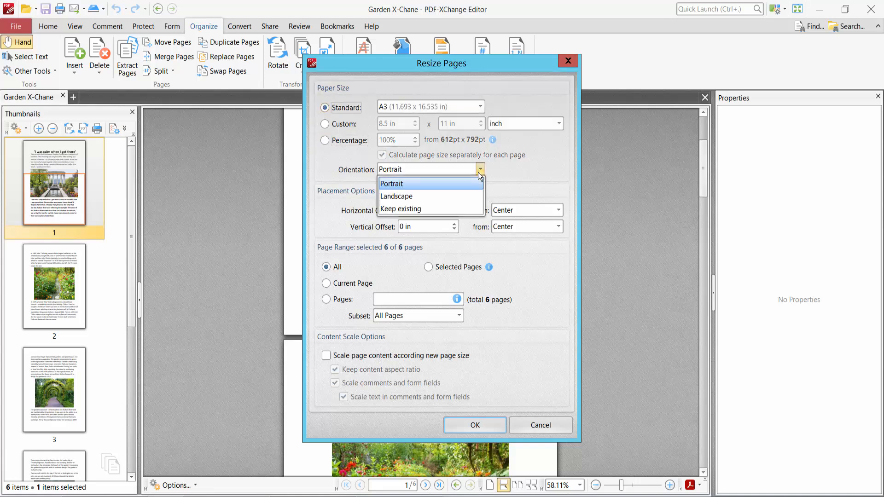
pyautogui.moveTo(396, 196)
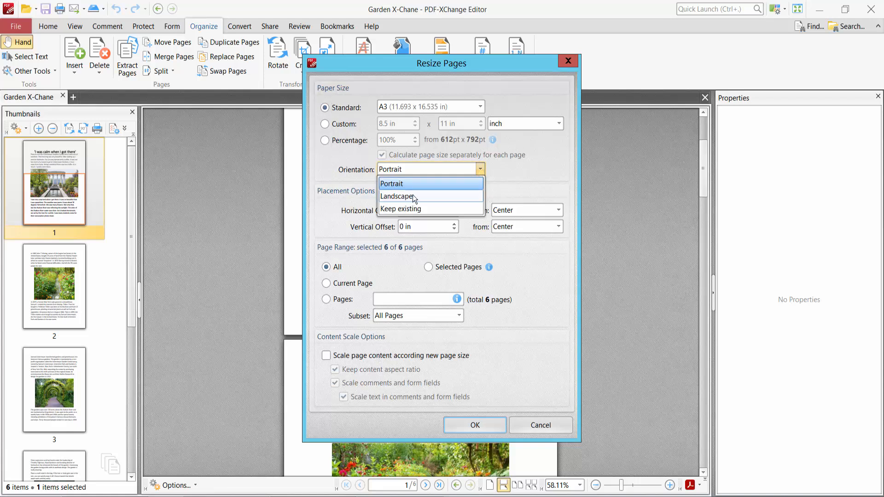
pyautogui.click(398, 196)
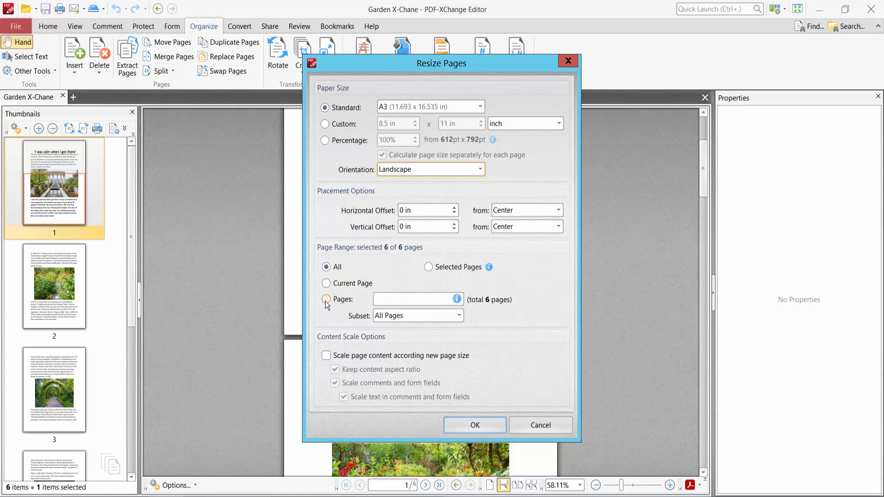
# Apply the resize to all pages with content scaled to the new page size
pyautogui.click(326, 299)
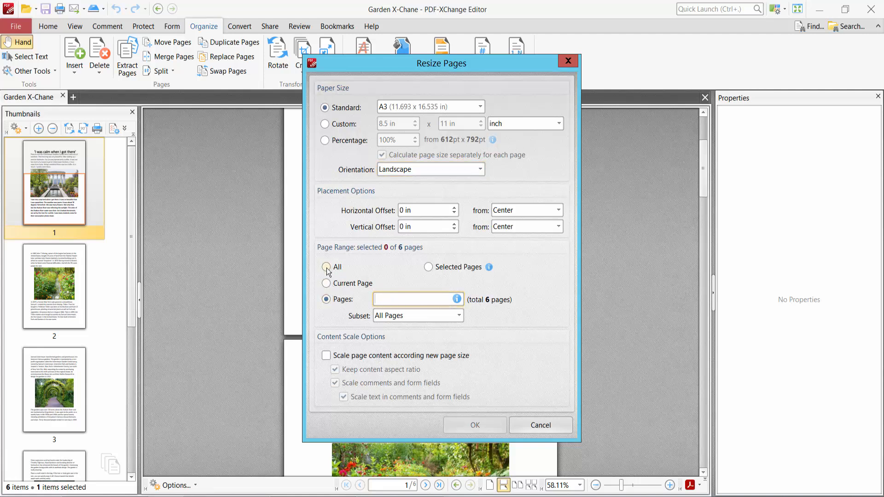
pyautogui.click(326, 268)
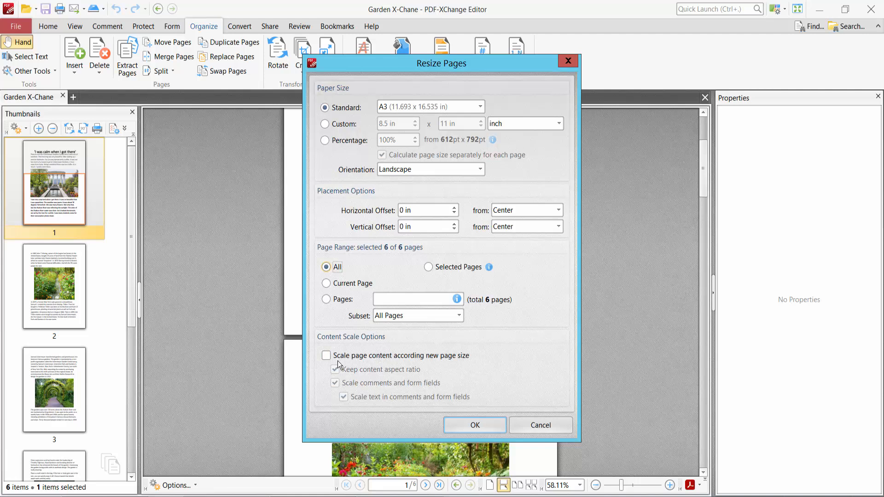
pyautogui.moveTo(441, 366)
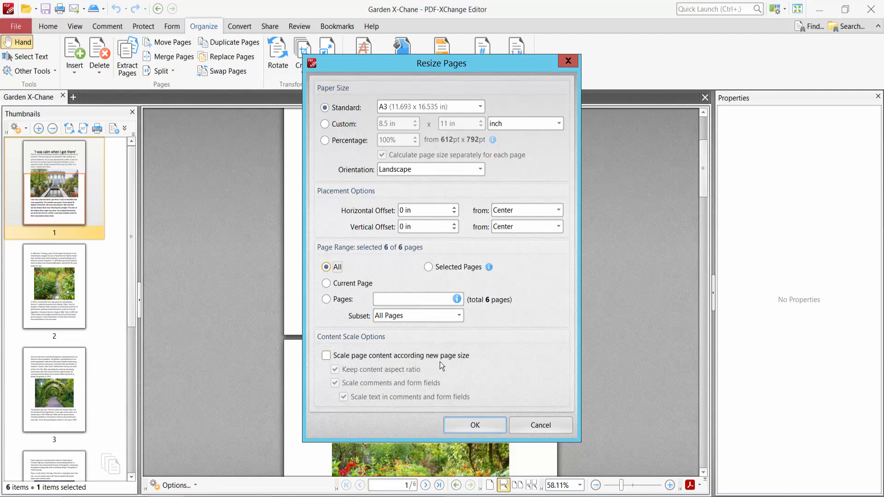
pyautogui.click(327, 356)
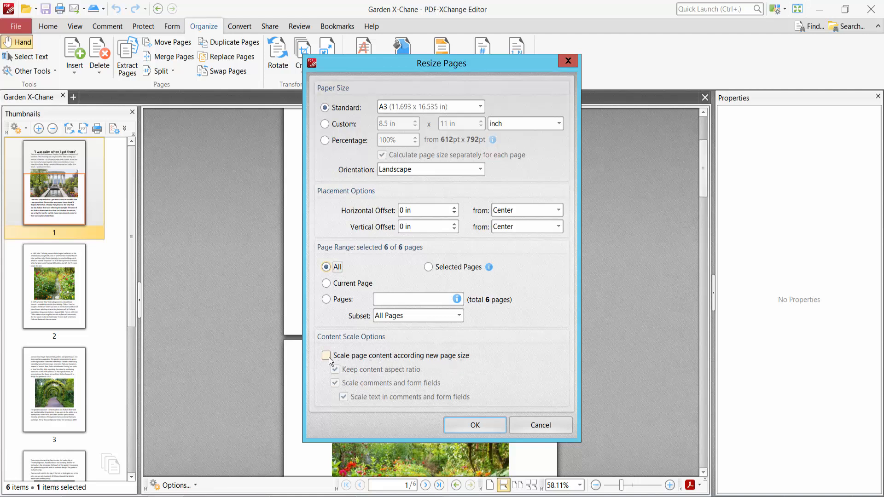
pyautogui.click(326, 356)
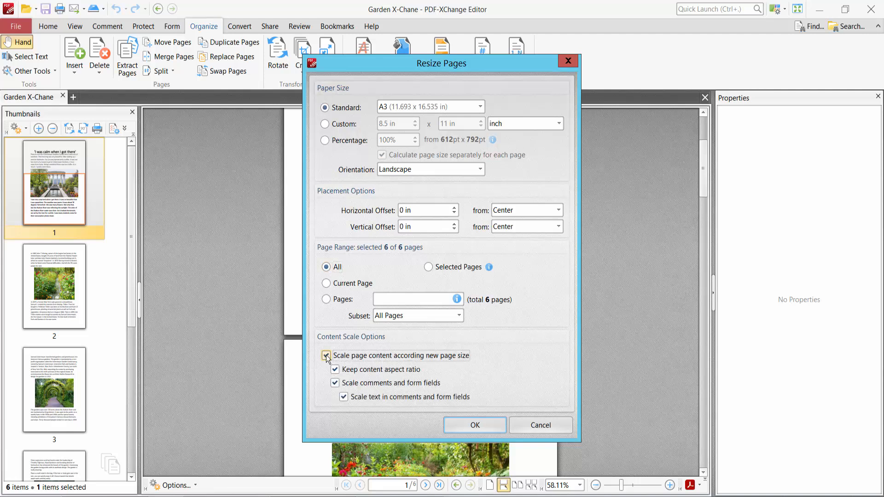
pyautogui.click(326, 355)
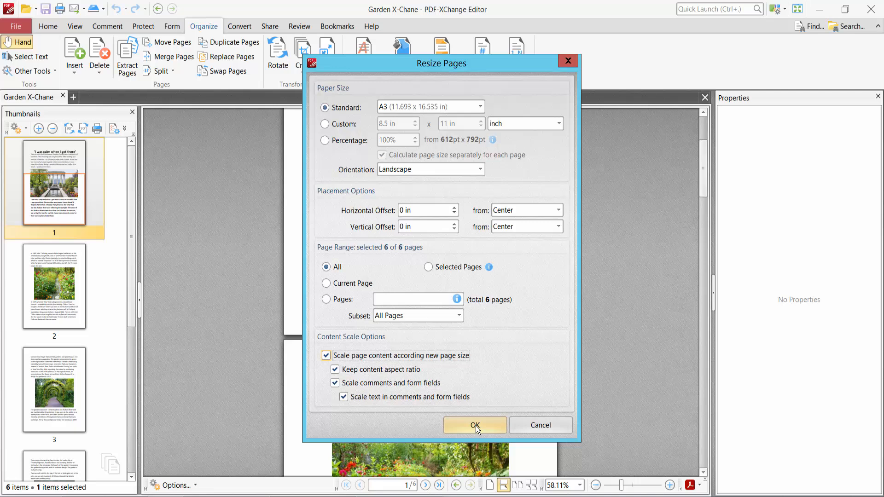
pyautogui.click(475, 426)
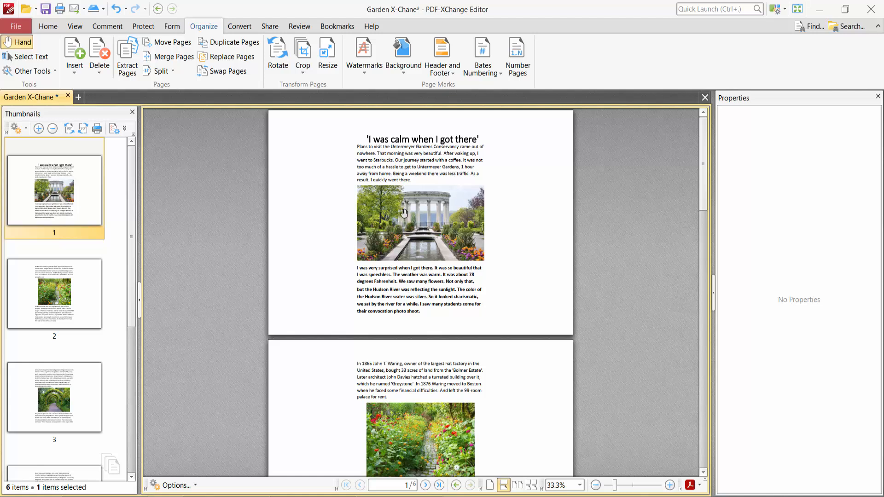
pyautogui.click(16, 26)
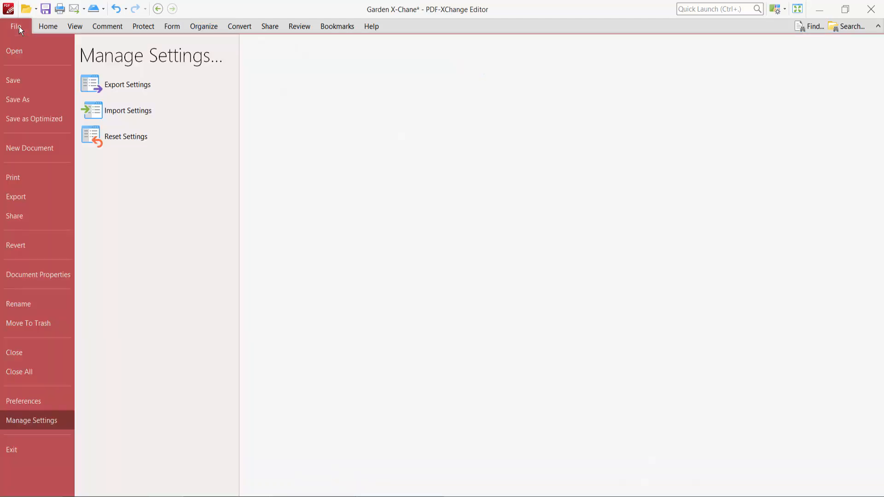
pyautogui.click(38, 274)
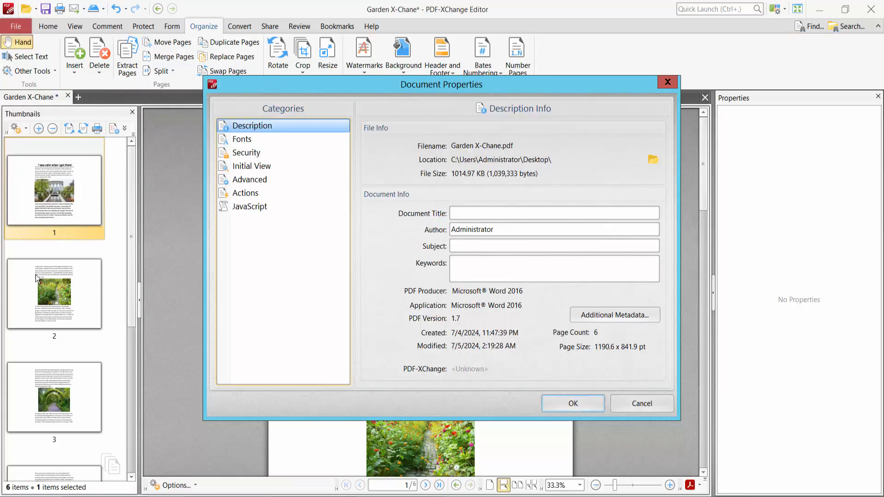
pyautogui.moveTo(581, 357)
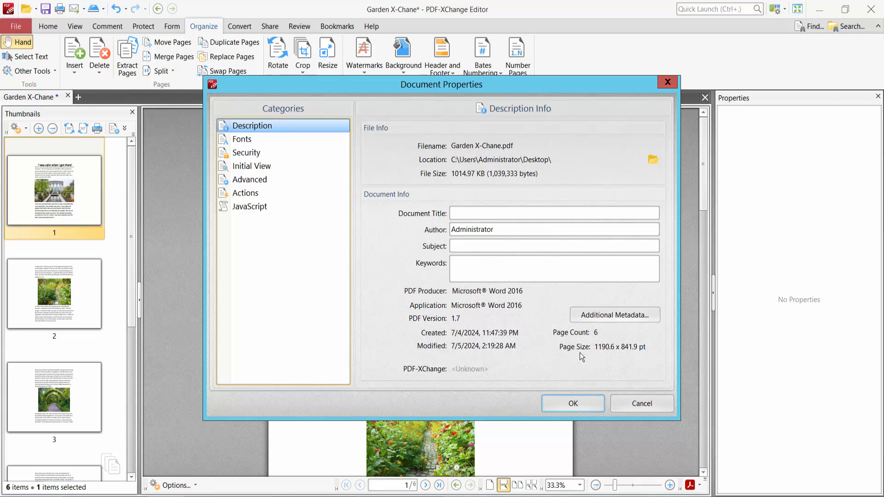
pyautogui.doubleClick(603, 347)
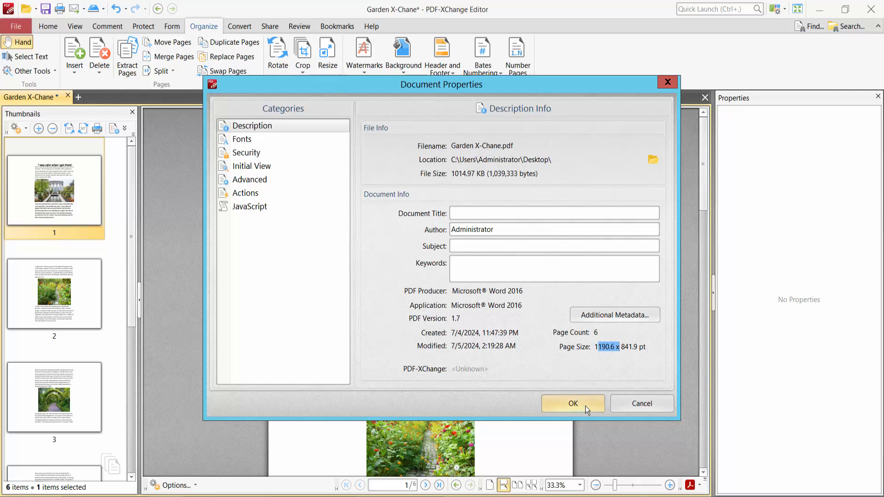
pyautogui.click(571, 404)
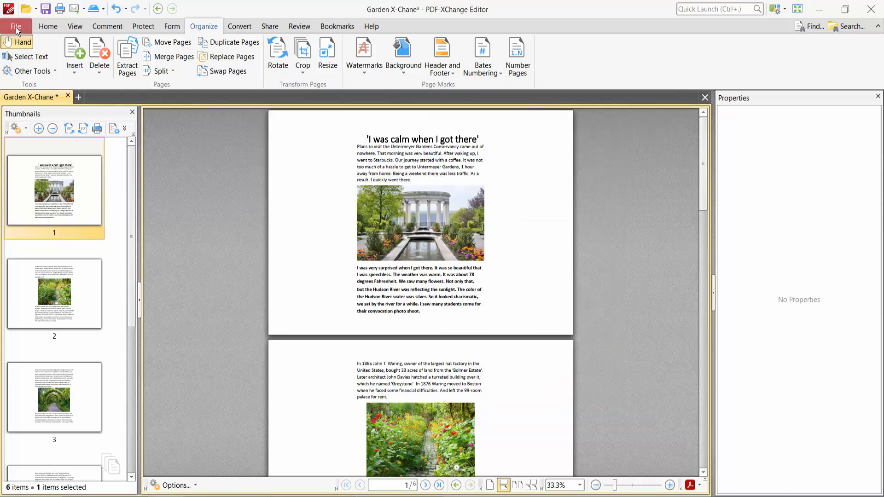
pyautogui.click(15, 26)
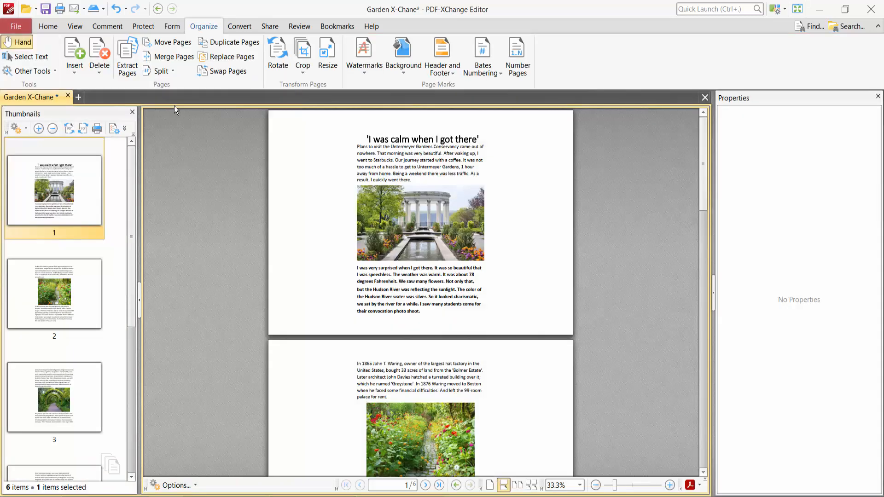
pyautogui.moveTo(414, 292)
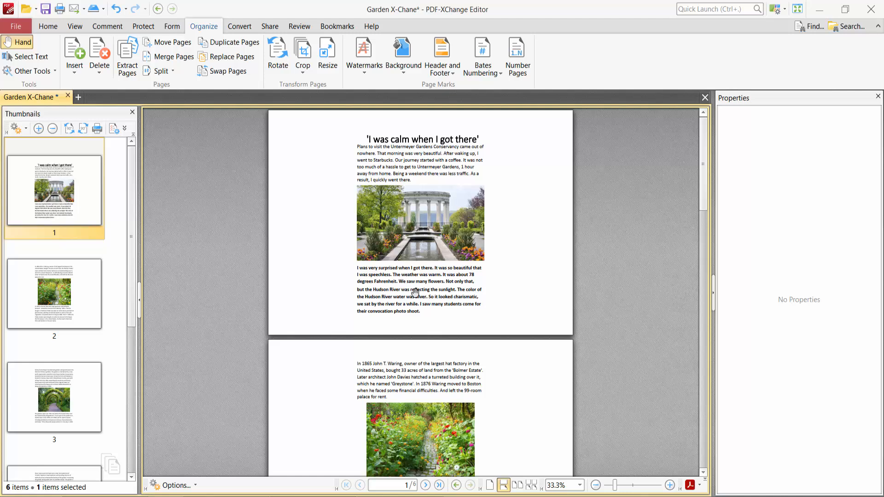